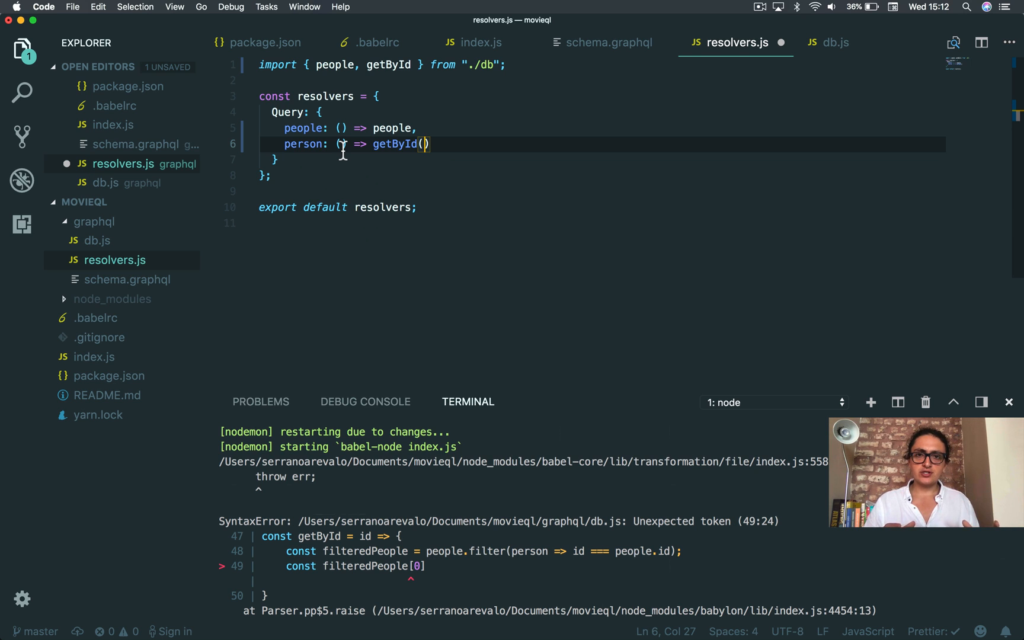
pyautogui.moveTo(94, 356)
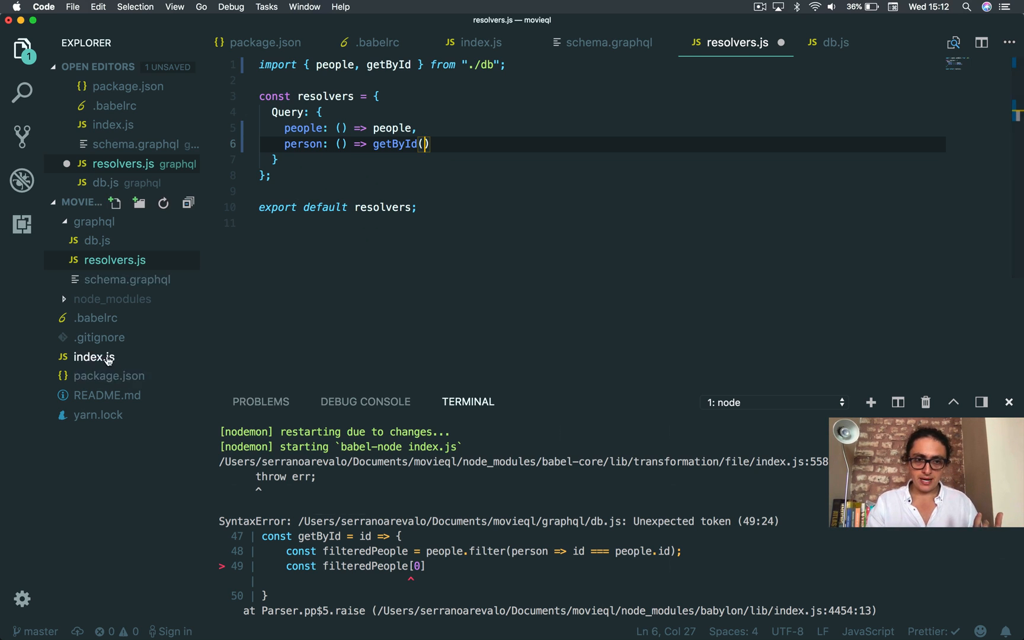
# Review index.js and the people query in schema.graphql before returning to resolvers.js
pyautogui.click(93, 357)
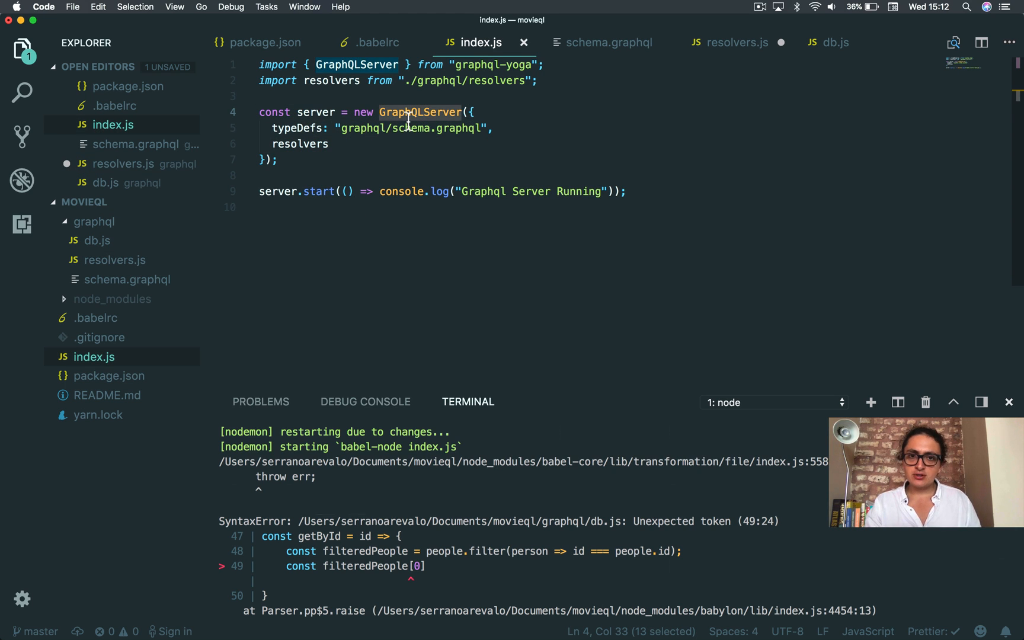
pyautogui.click(609, 43)
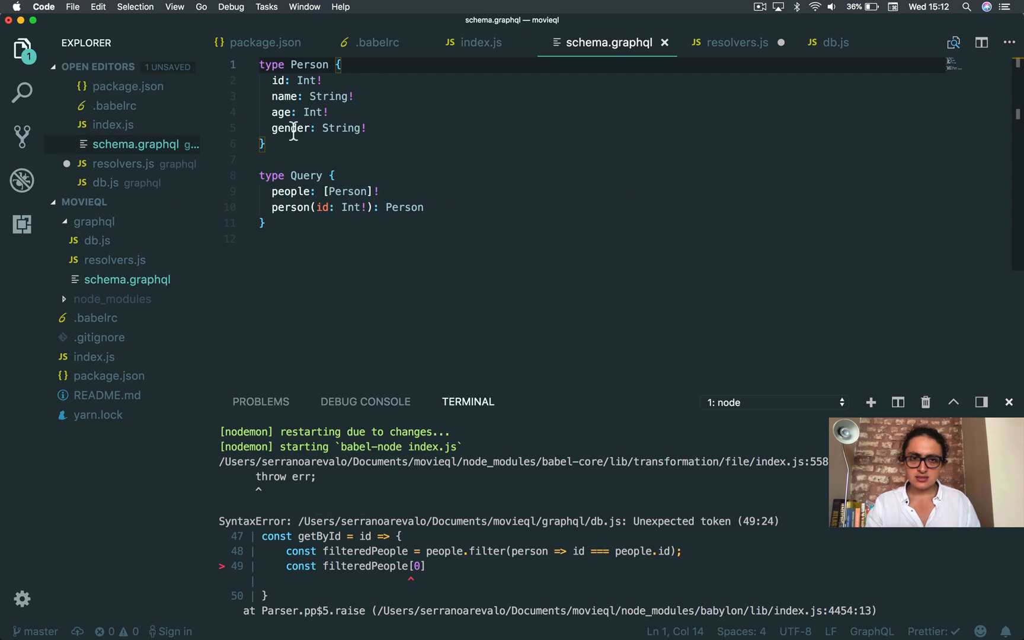
pyautogui.doubleClick(292, 190)
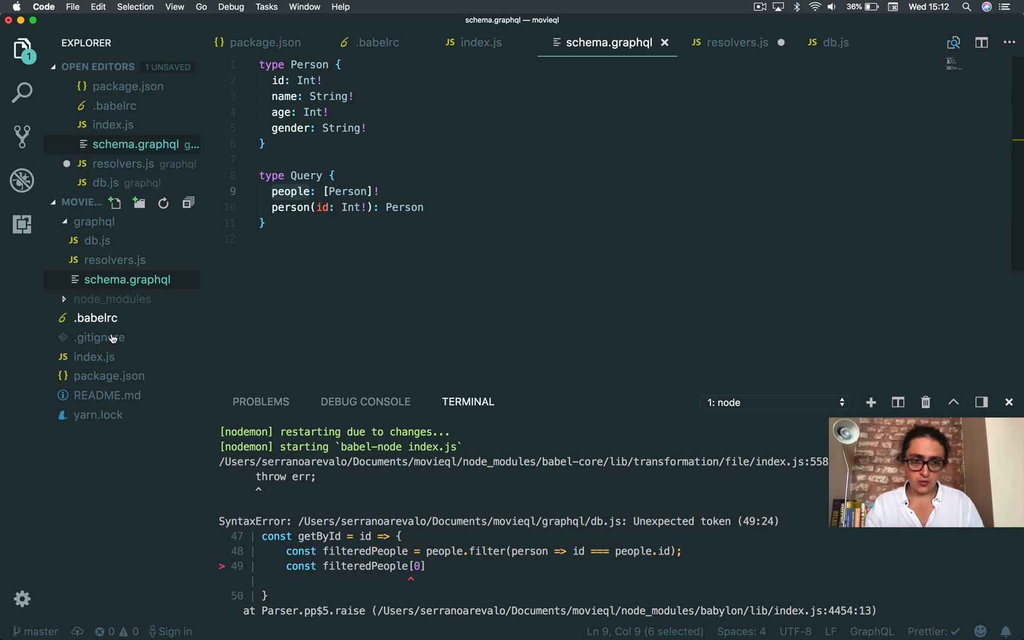
pyautogui.click(733, 43)
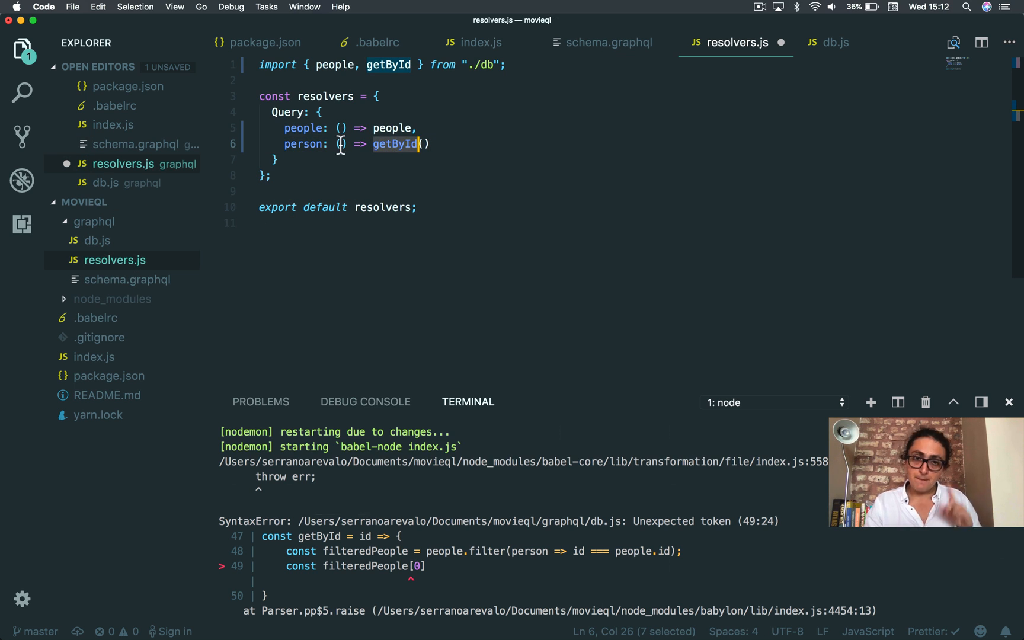
# Make the person resolver take (_, args) and log args with console.log
pyautogui.click(340, 144)
pyautogui.write('_')
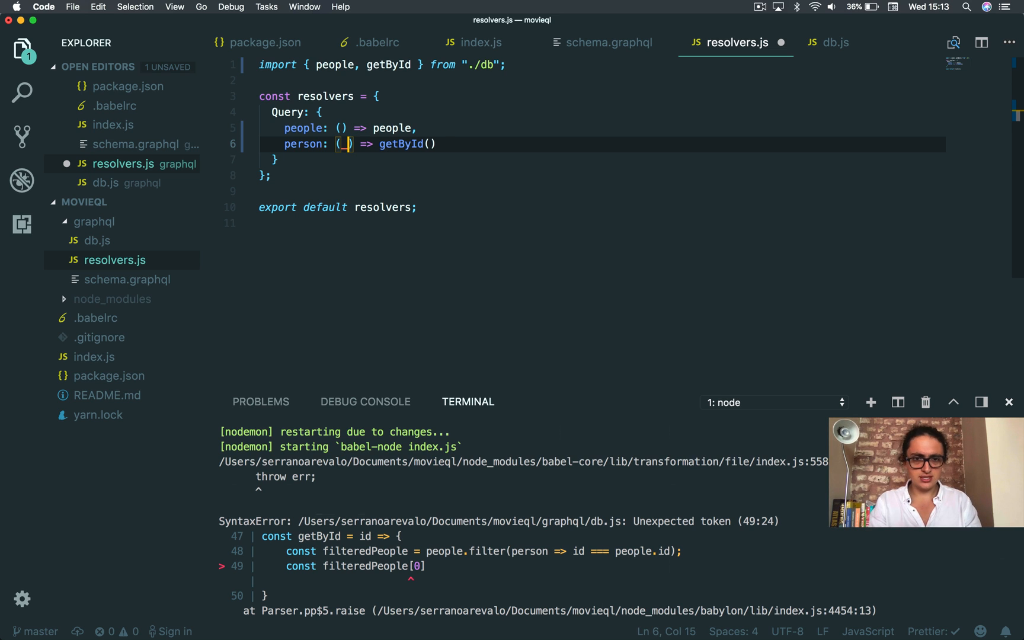
pyautogui.write(',')
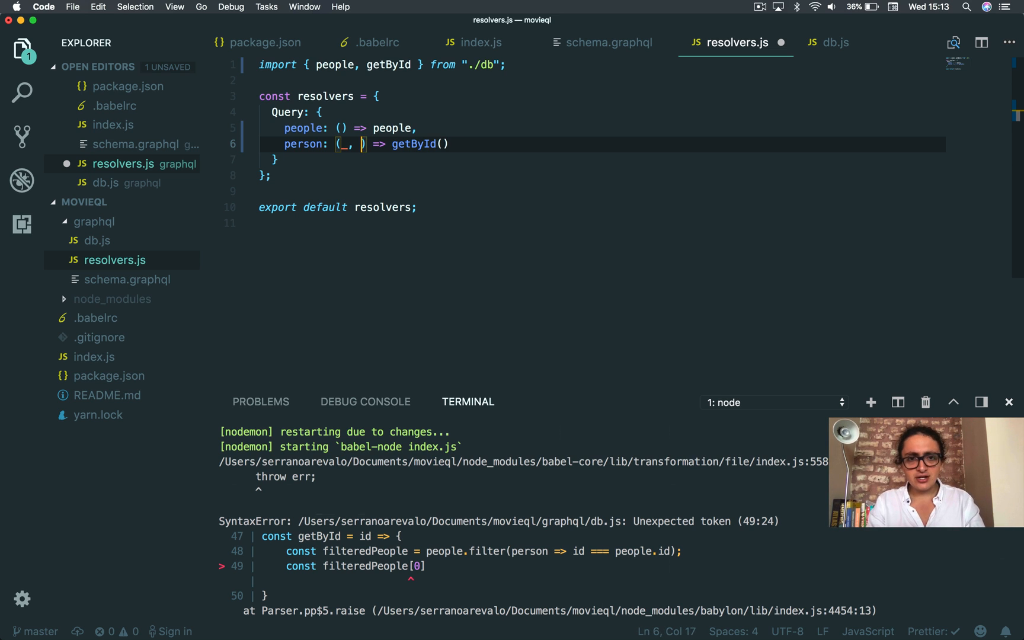
pyautogui.write('args')
pyautogui.write('co')
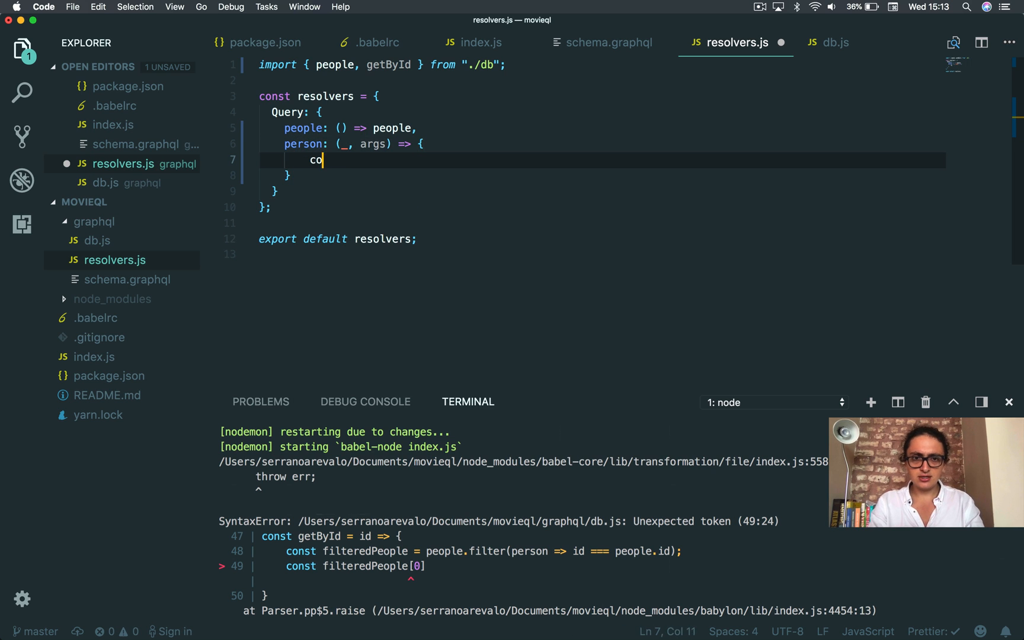
pyautogui.write('nsole.log(args')
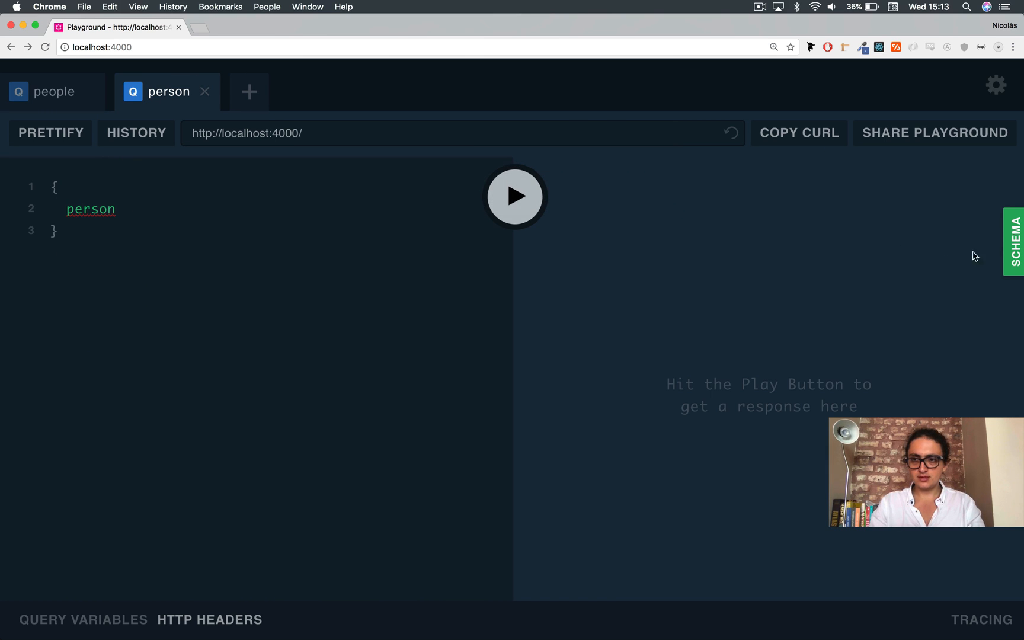
# Write the query person(id:1) { name } in the person tab and run it, logging { id: 1 }
pyautogui.click(1014, 241)
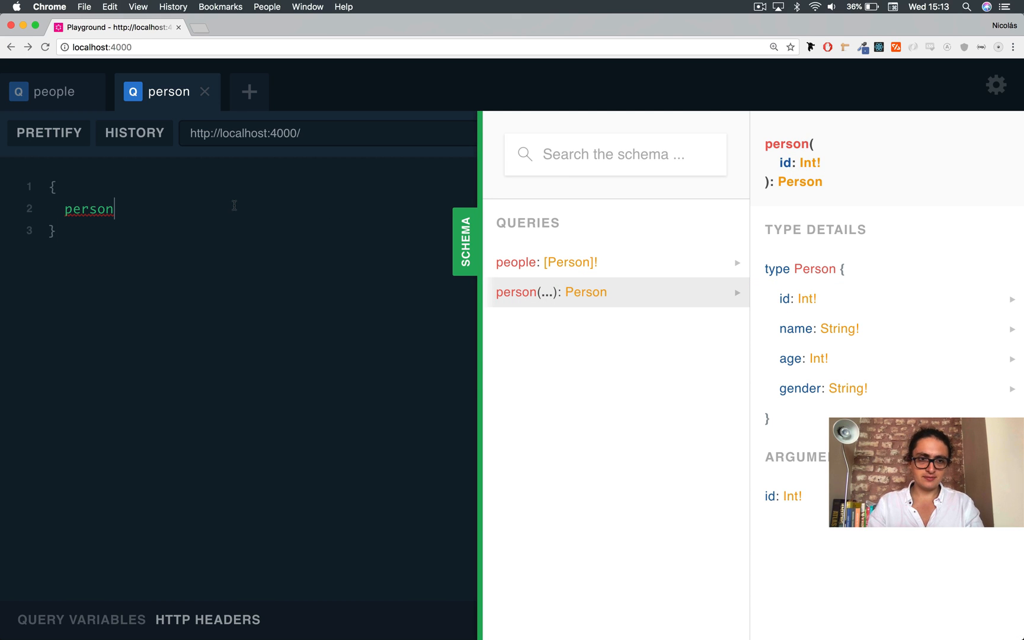
pyautogui.write('(id:')
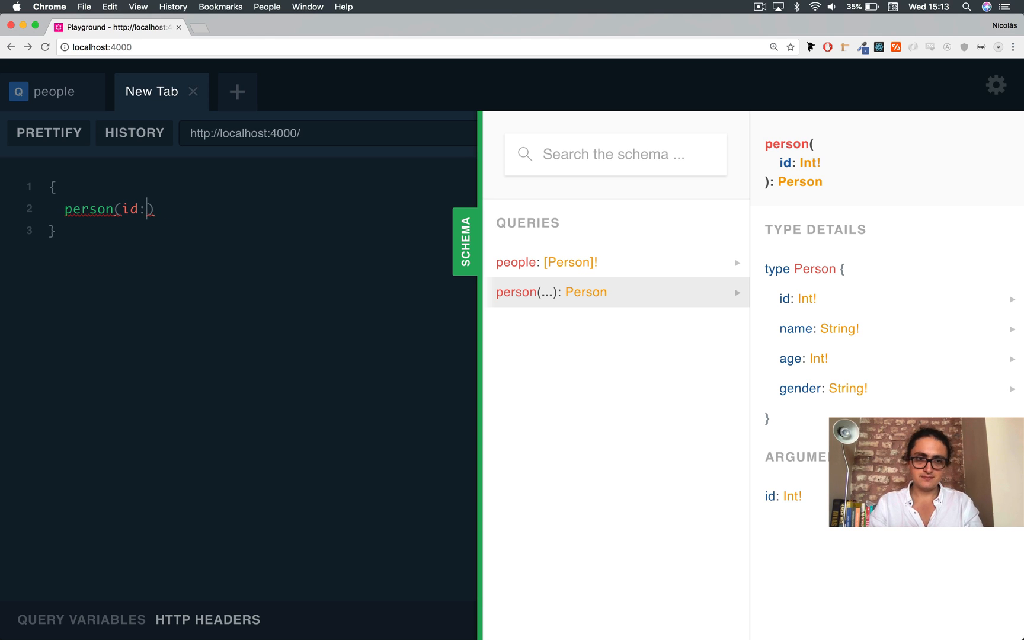
pyautogui.write('1')
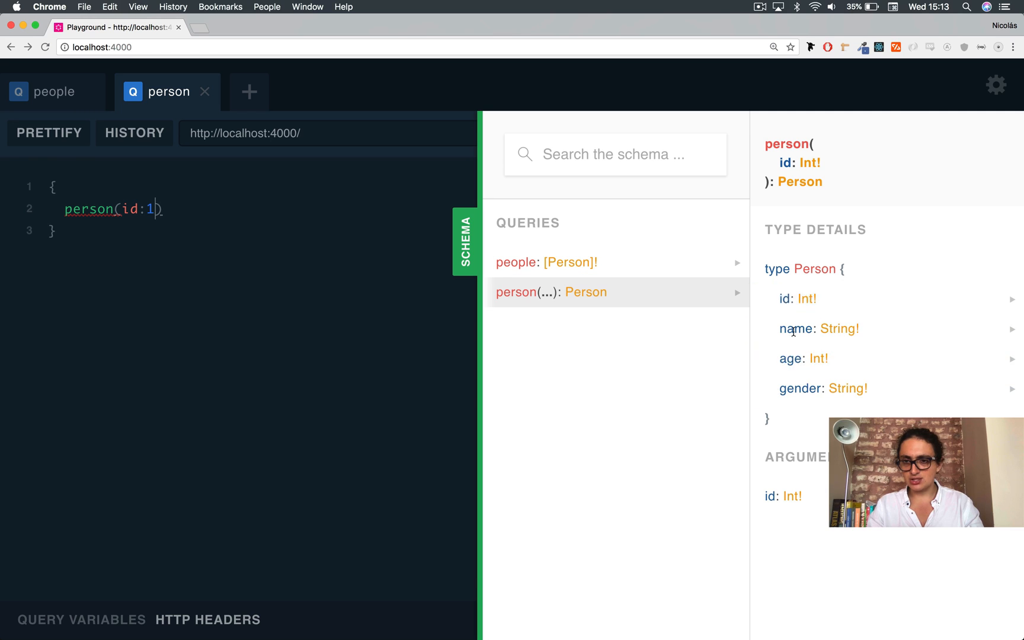
pyautogui.write('{')
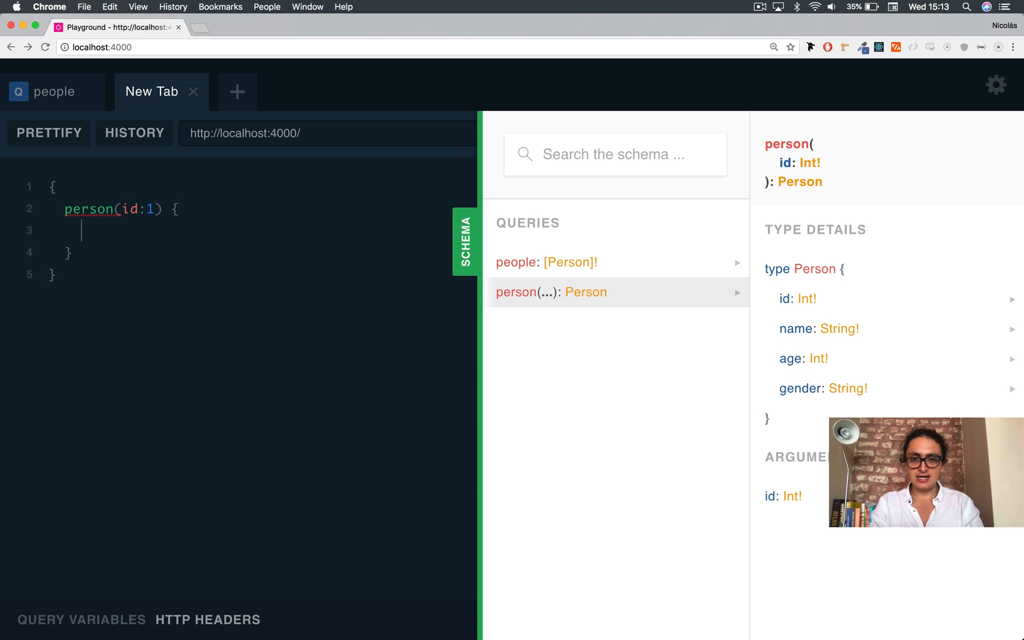
pyautogui.write('name')
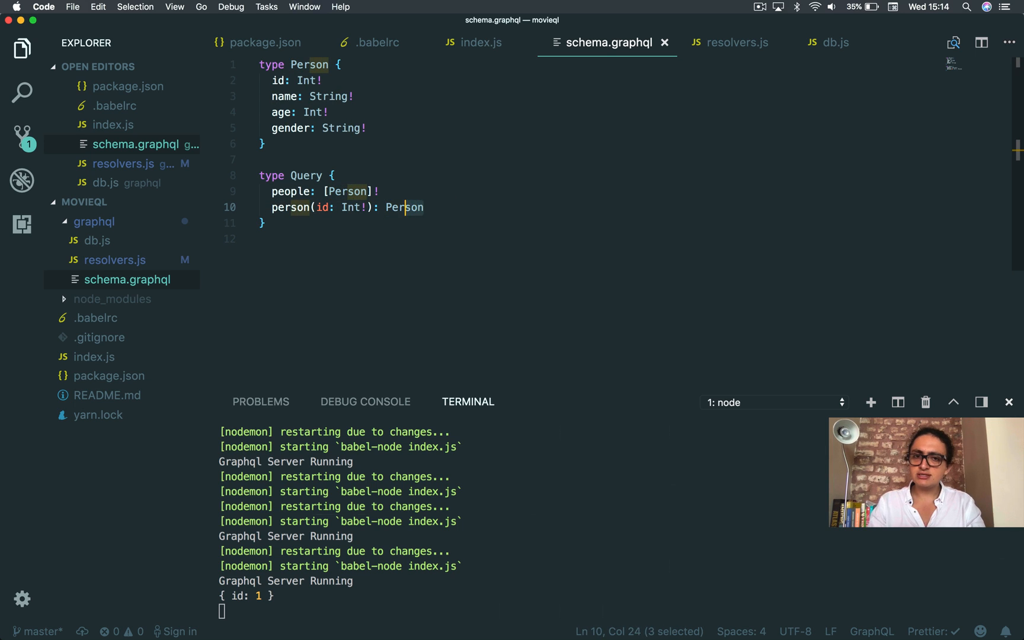
# Try ! after Person in the schema, undo it, and highlight the logged { id: 1 } output
pyautogui.write('!')
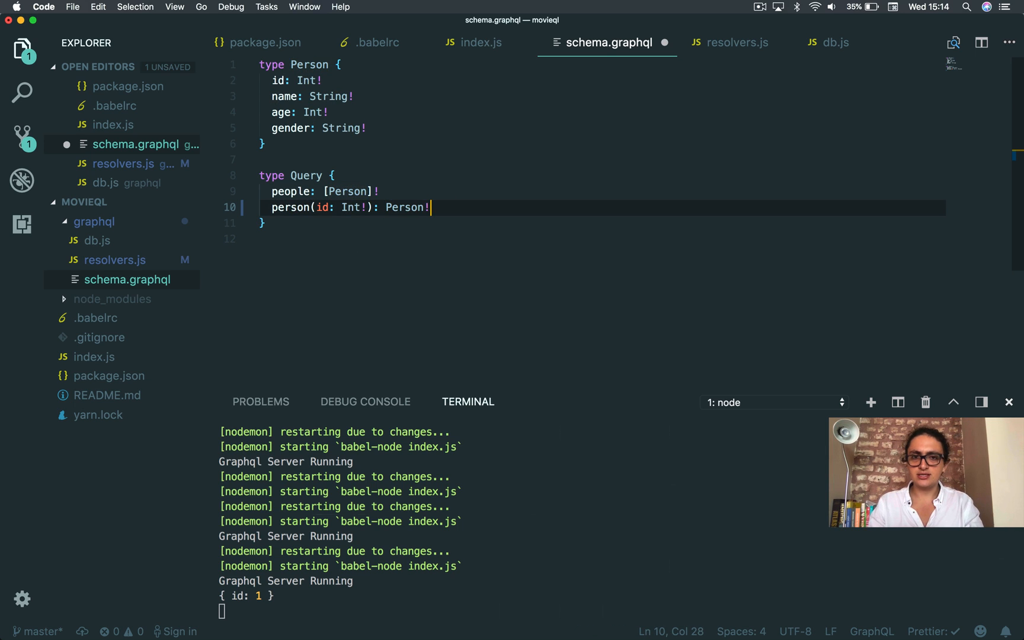
pyautogui.press('Backspace')
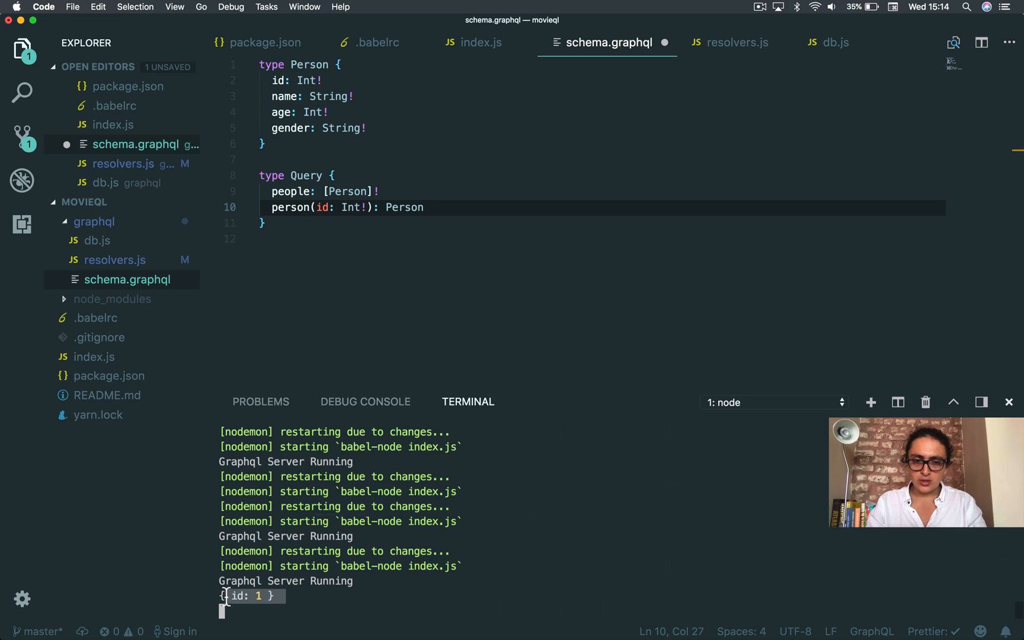
pyautogui.click(114, 259)
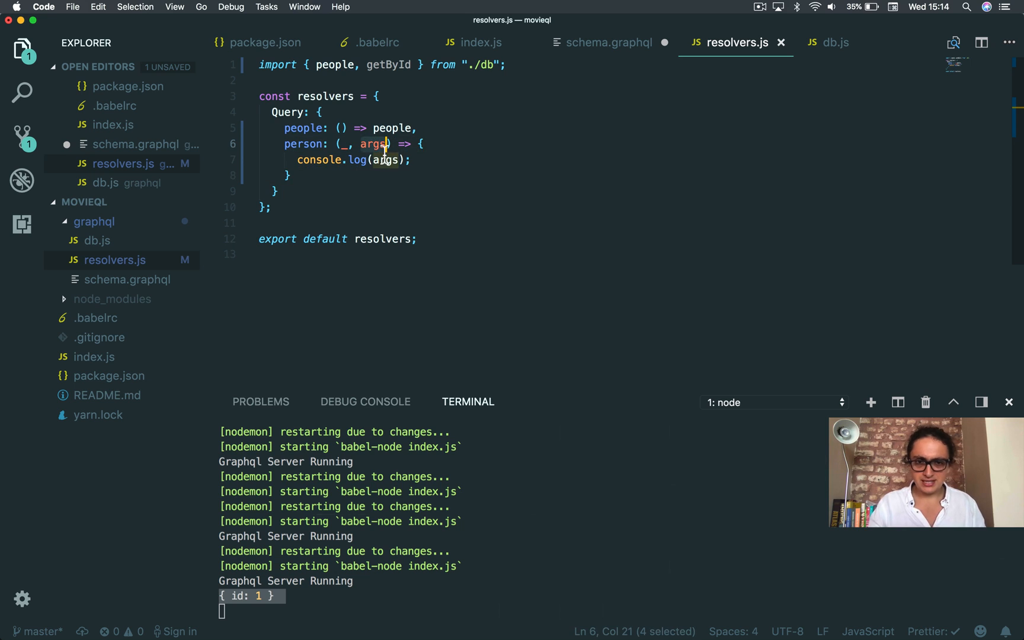
# Rewrite the person resolver as (_, { id }) => getById(id) on one line
pyautogui.write('{ id }')
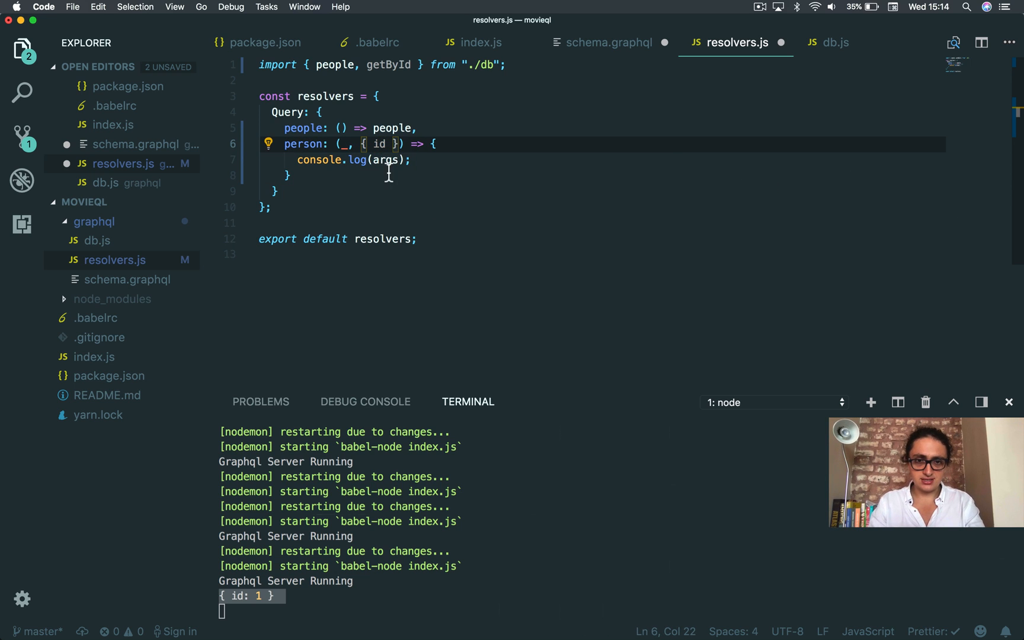
pyautogui.write('.i')
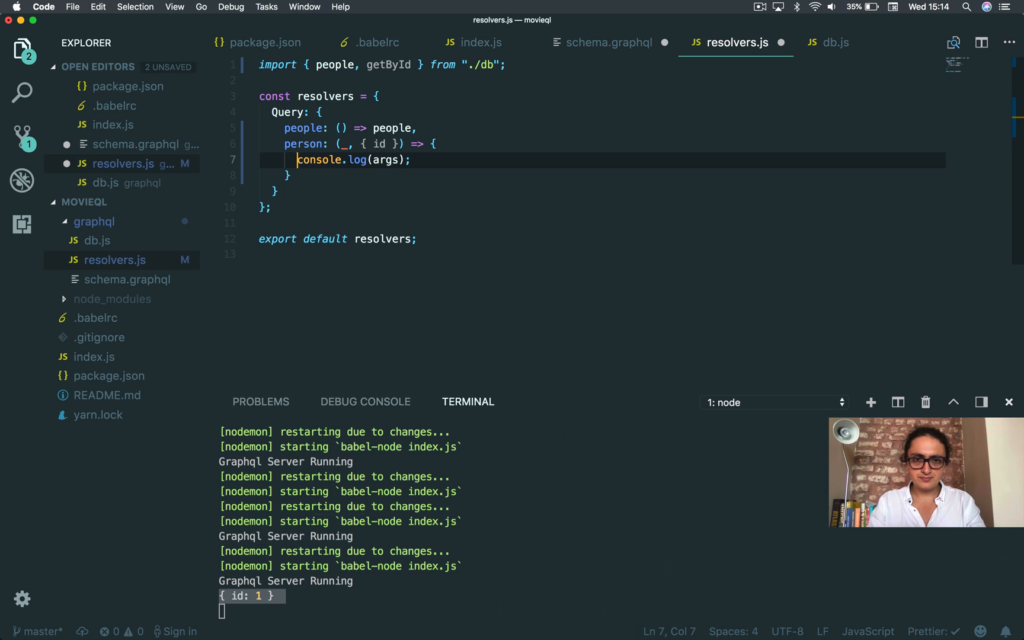
pyautogui.write('get')
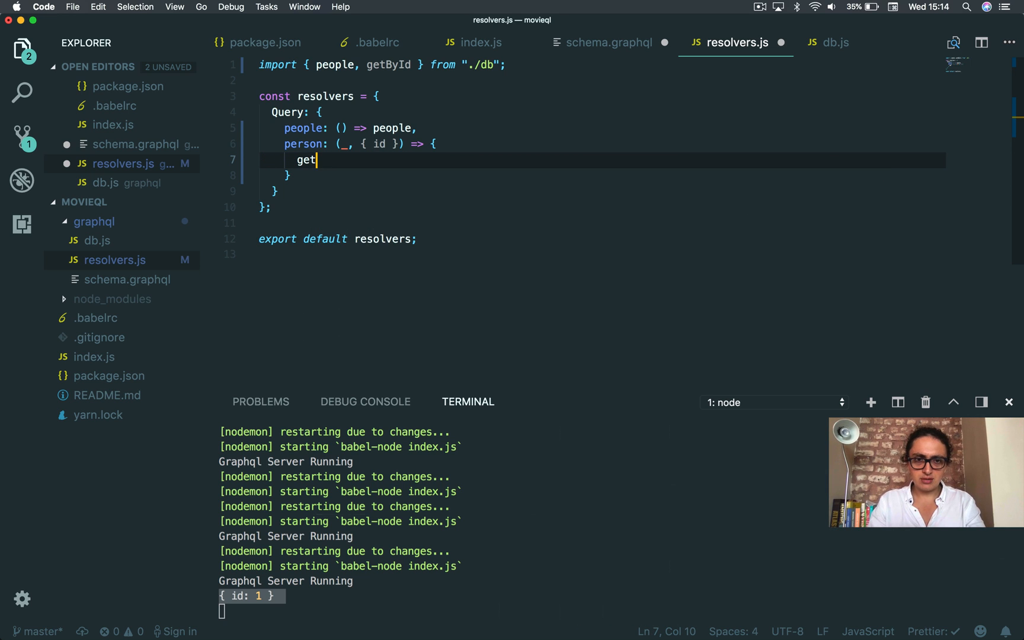
pyautogui.press('Backspace')
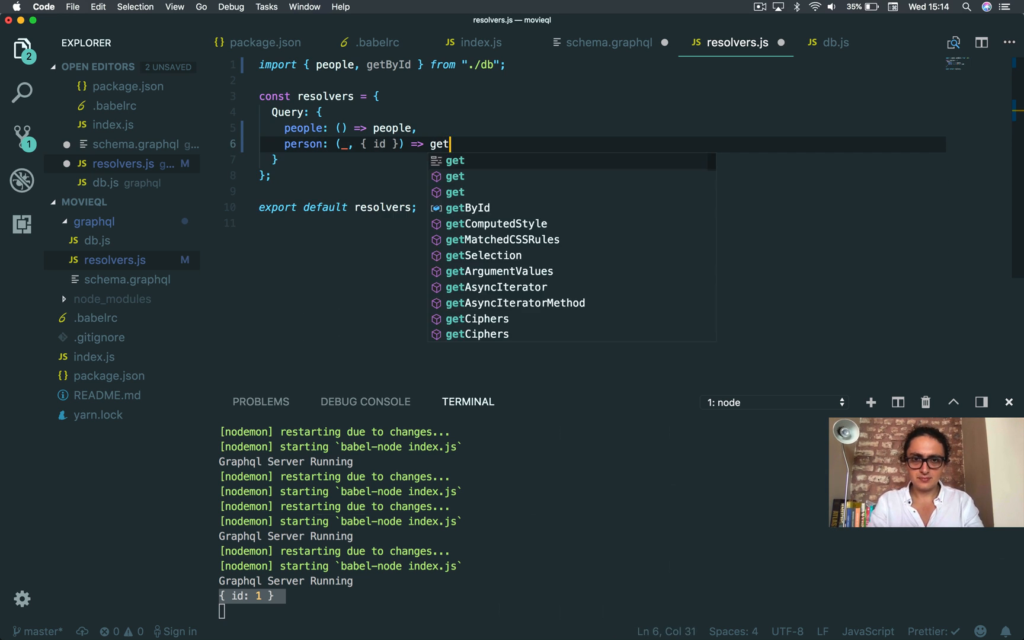
pyautogui.write('ById(')
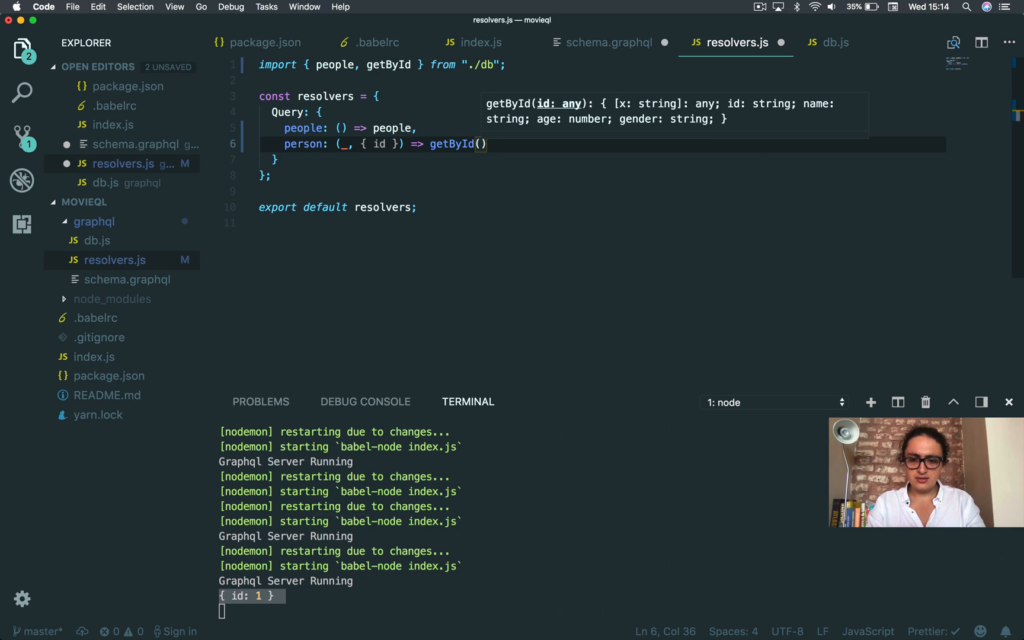
pyautogui.write('id')
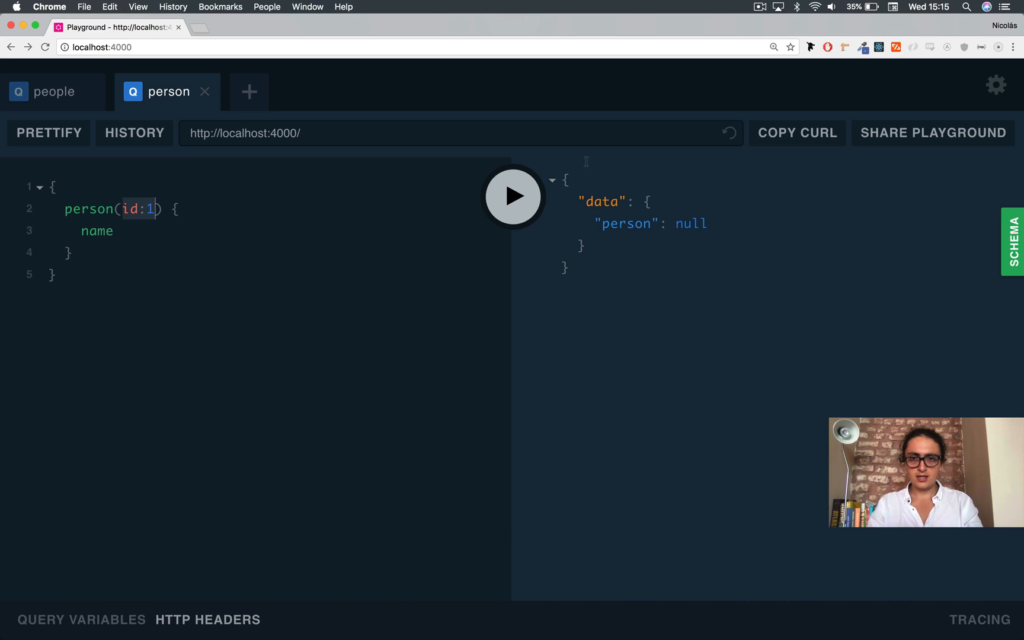
pyautogui.moveTo(516, 206)
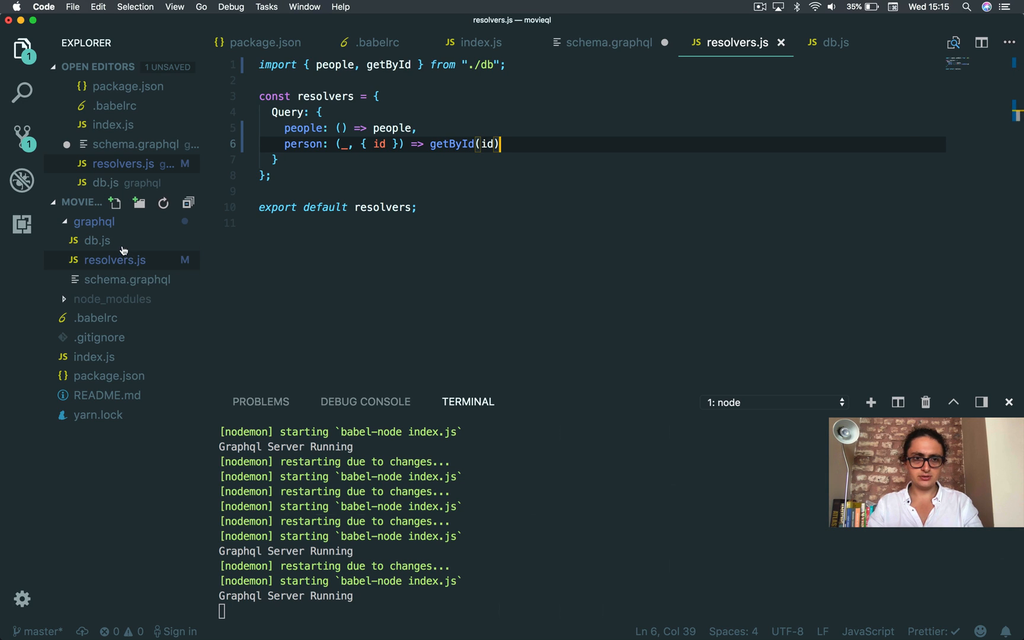
# Look through db.js, schema.graphql and resolvers.js to locate getById
pyautogui.click(104, 239)
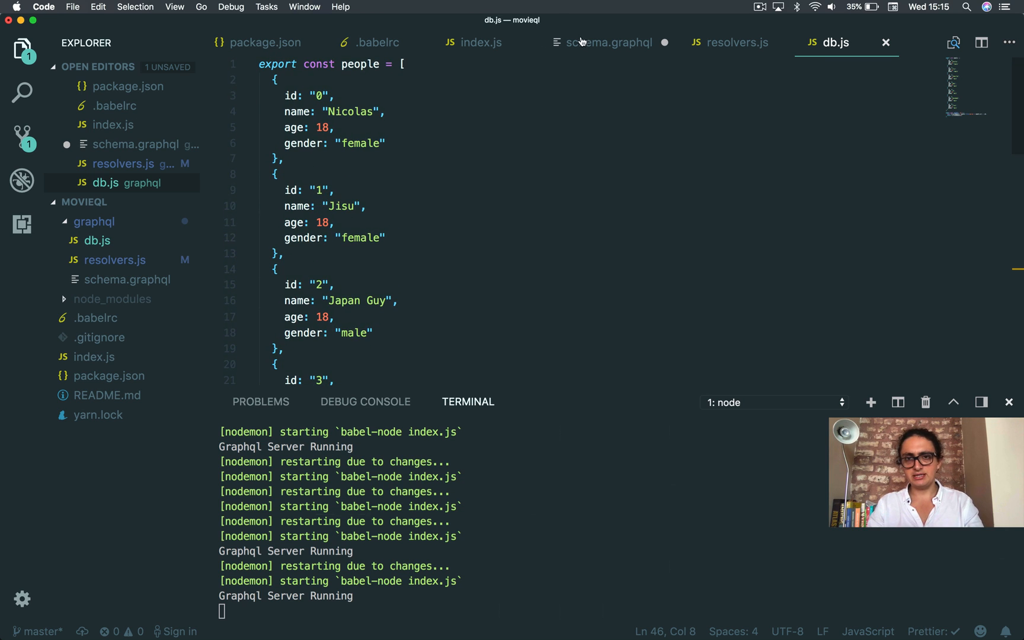
pyautogui.click(609, 41)
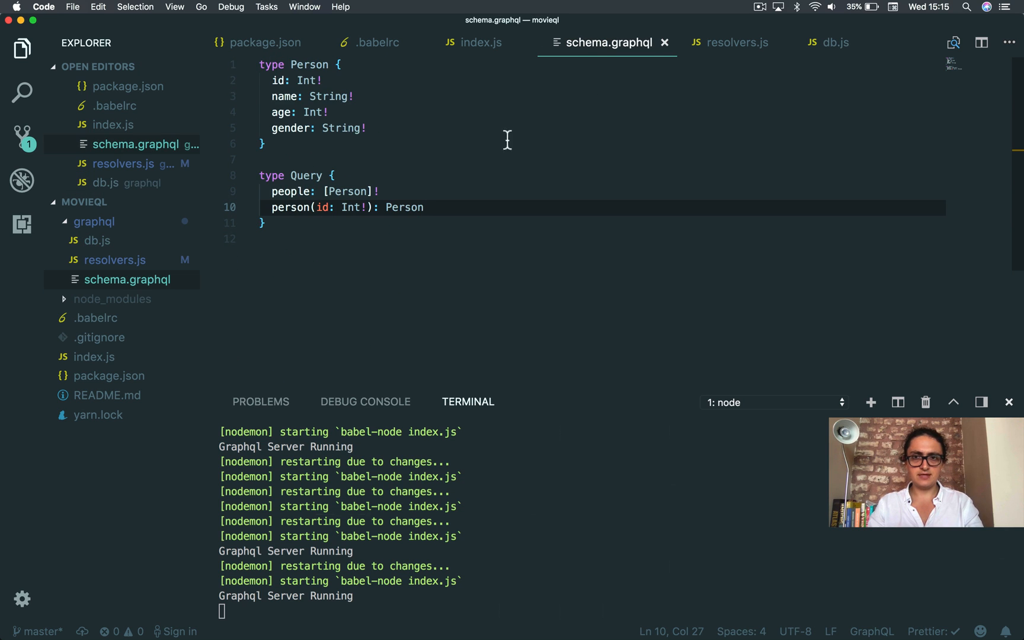
pyautogui.click(738, 42)
pyautogui.write('yarn start')
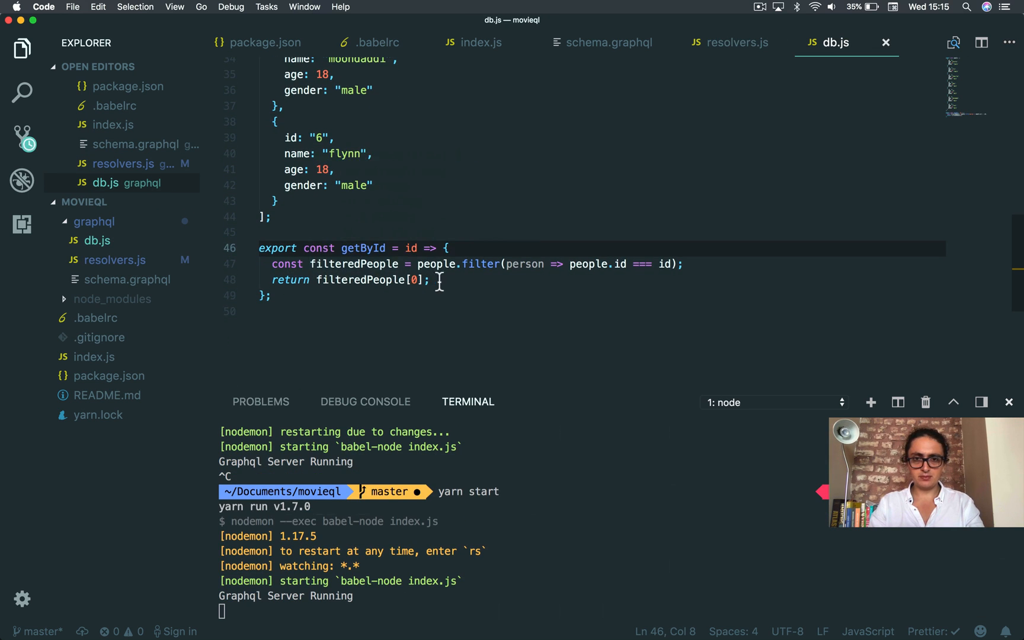
pyautogui.scroll(3)
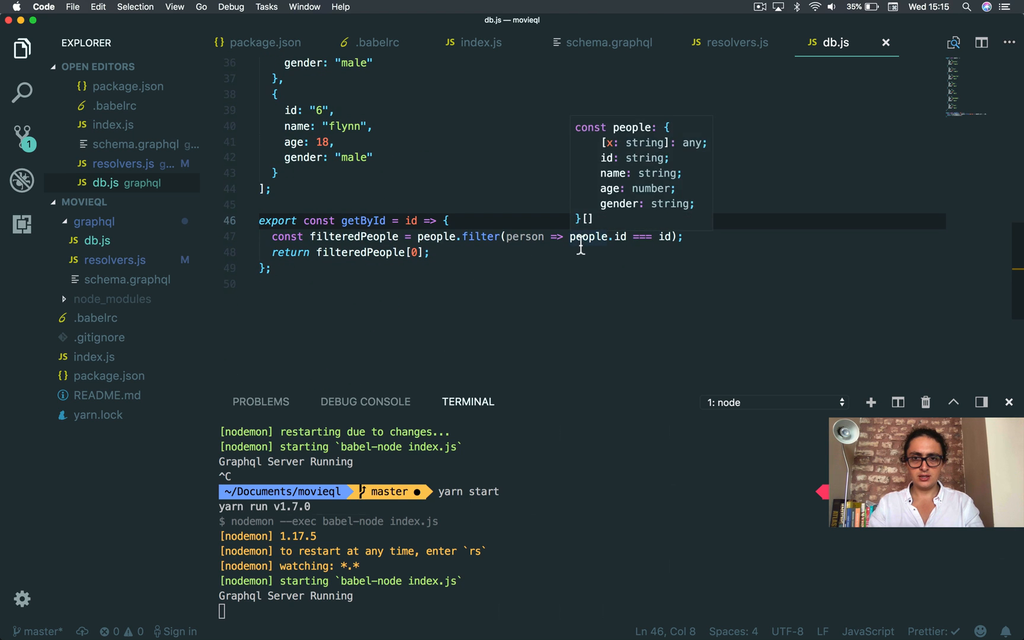
# Make getById filter on person.id equal to String(id) and save
pyautogui.write('pet')
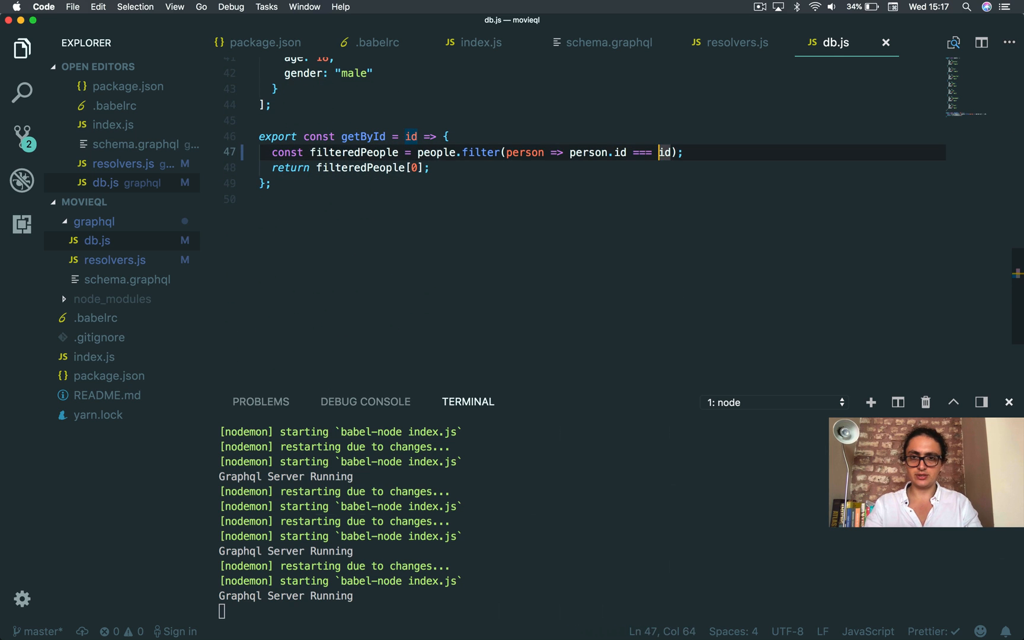
pyautogui.write('String(')
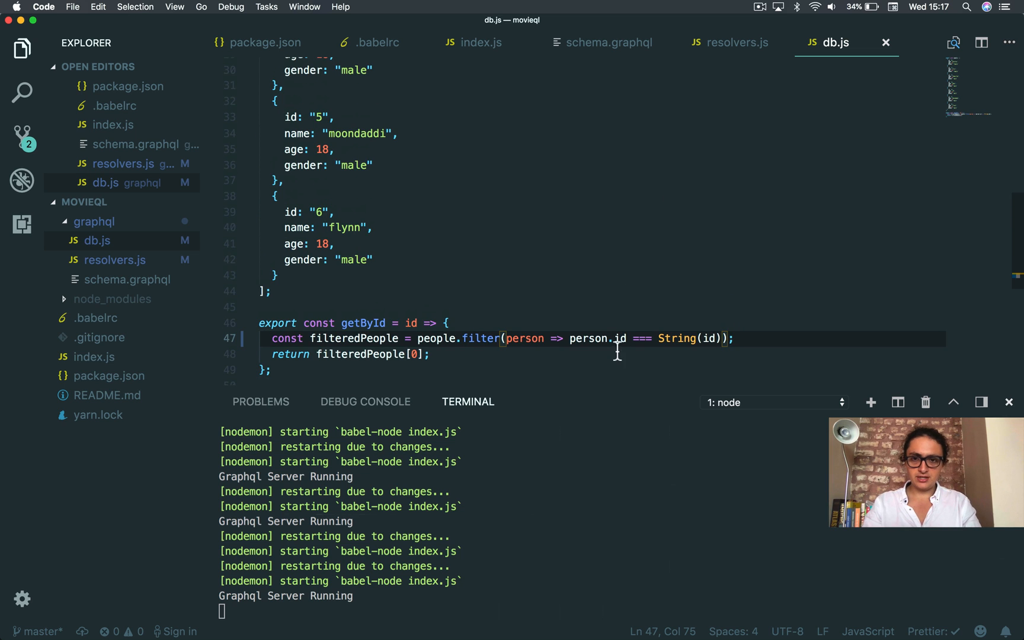
pyautogui.click(322, 212)
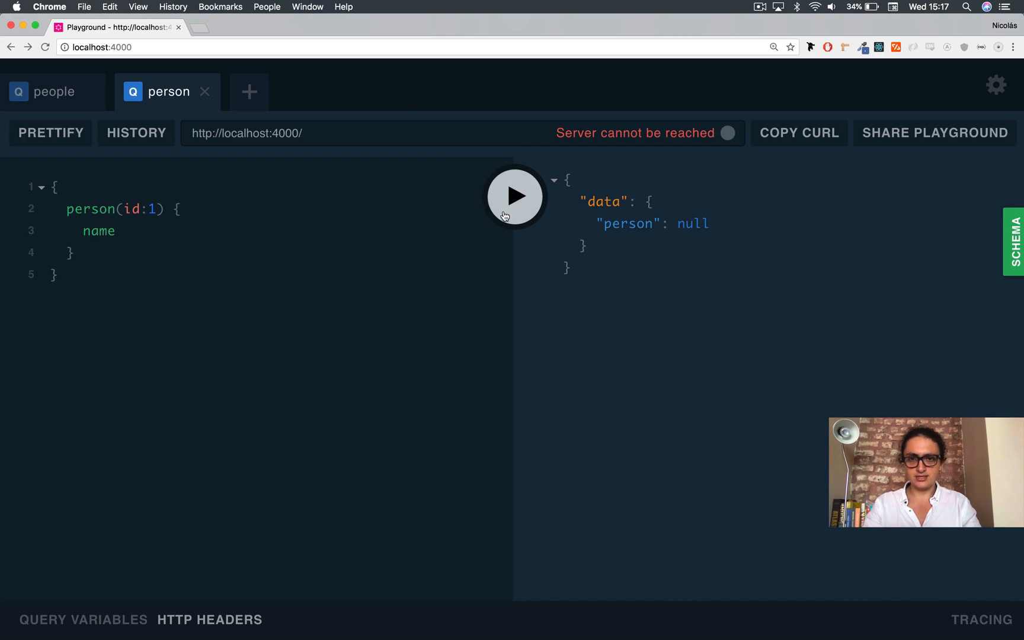
# Run person(id:1) returning Jisu with age 18, then change the query id to 10
pyautogui.click(514, 195)
pyautogui.write('age')
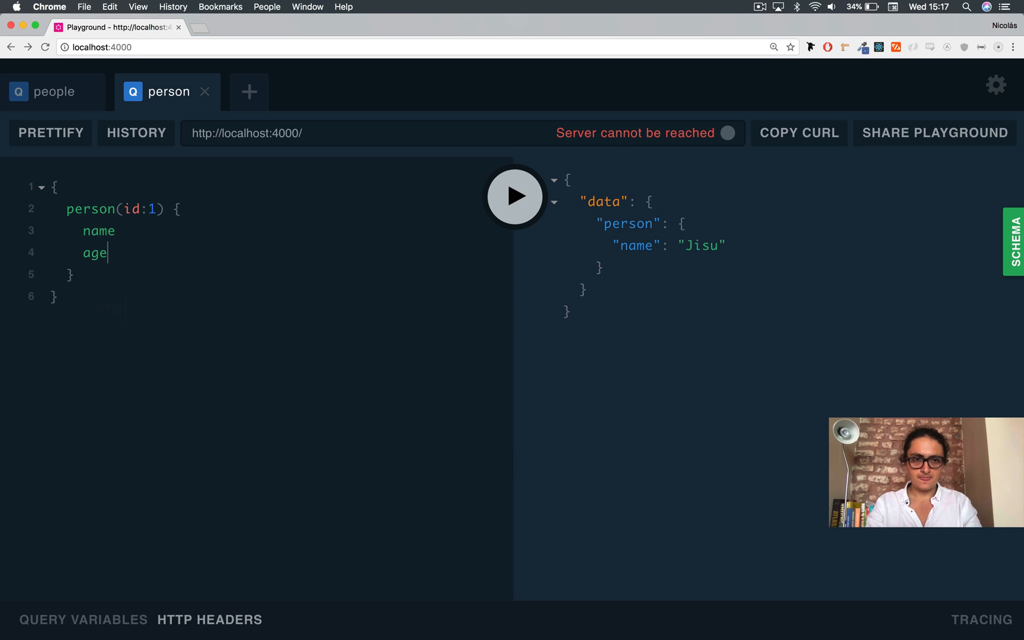
pyautogui.click(515, 195)
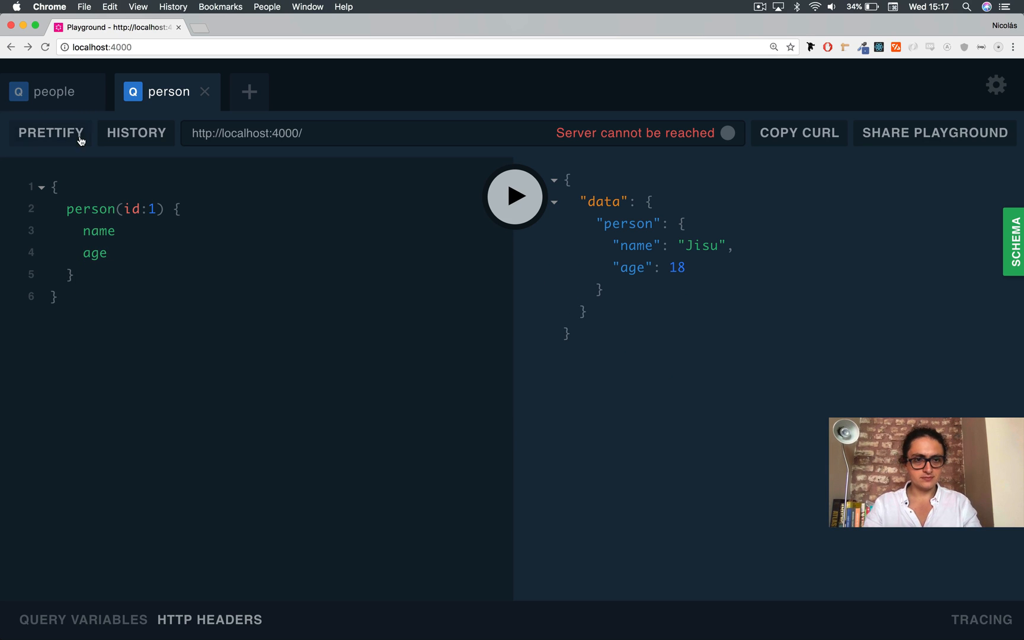
pyautogui.click(48, 91)
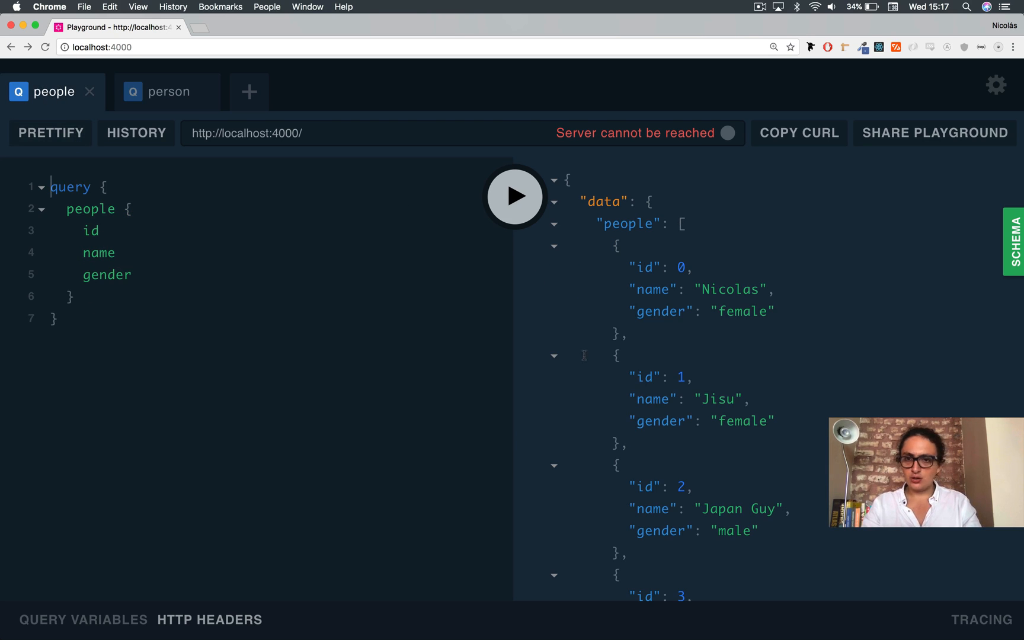
pyautogui.click(169, 92)
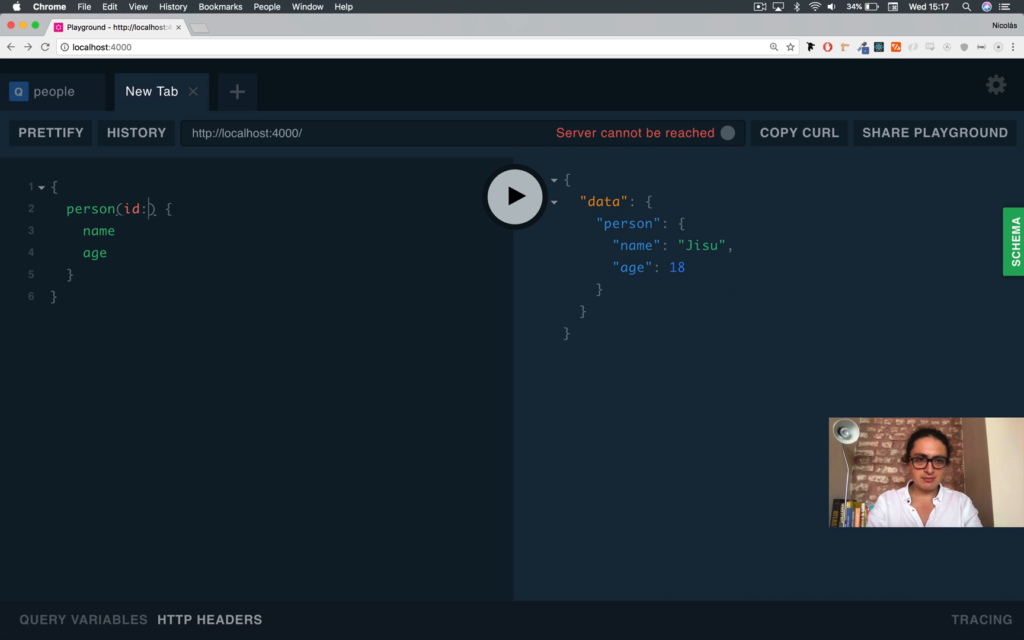
pyautogui.write('10')
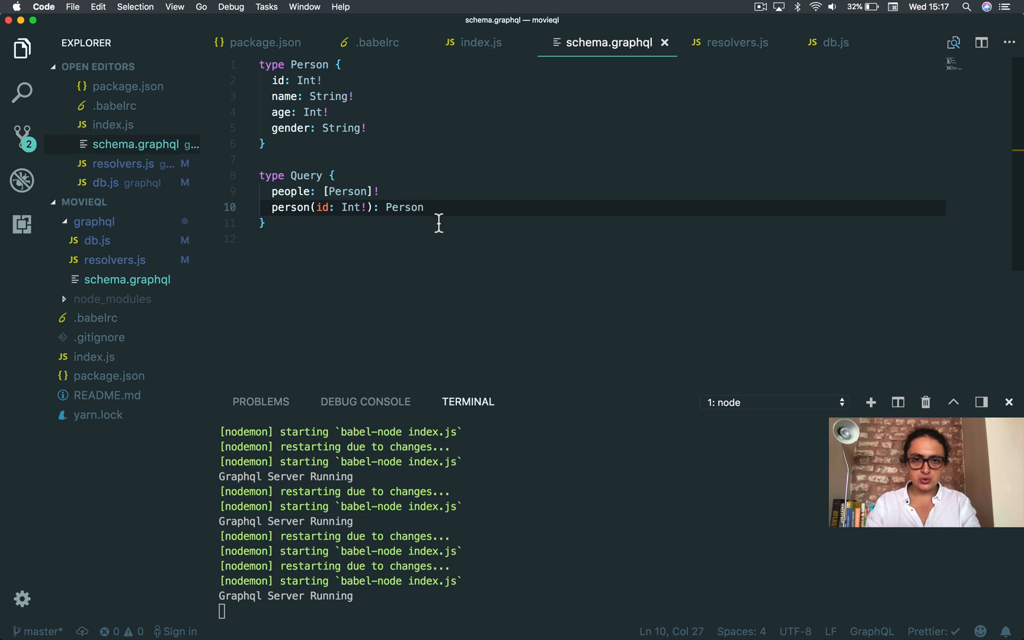
# Make the schema's person query return non-nullable Person! and save
pyautogui.write('!')
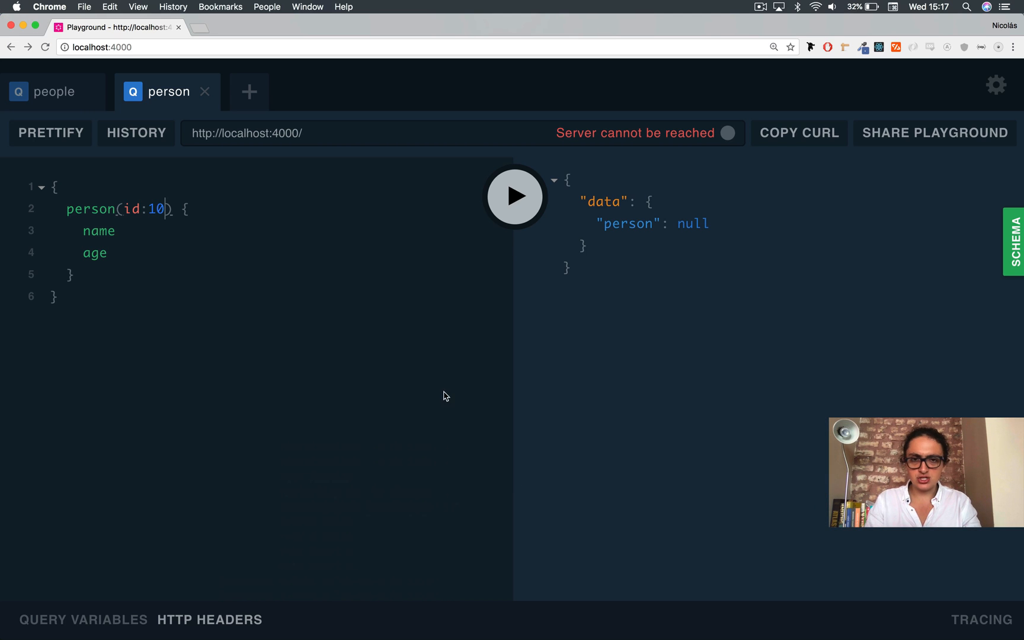
# Run person(id:10) and read the non-nullable Query.person error
pyautogui.click(514, 196)
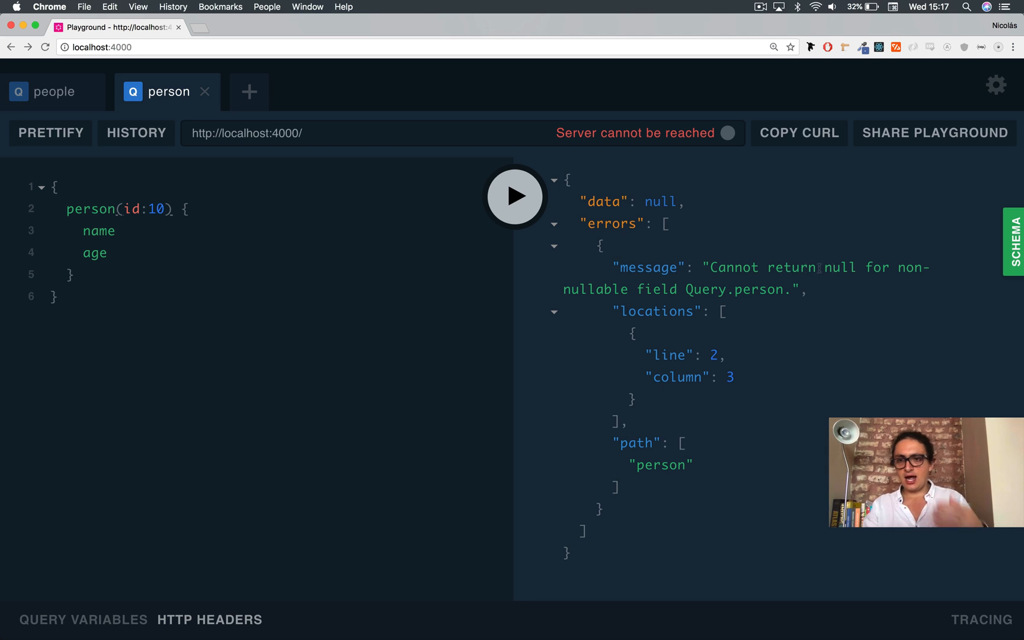
pyautogui.doubleClick(840, 266)
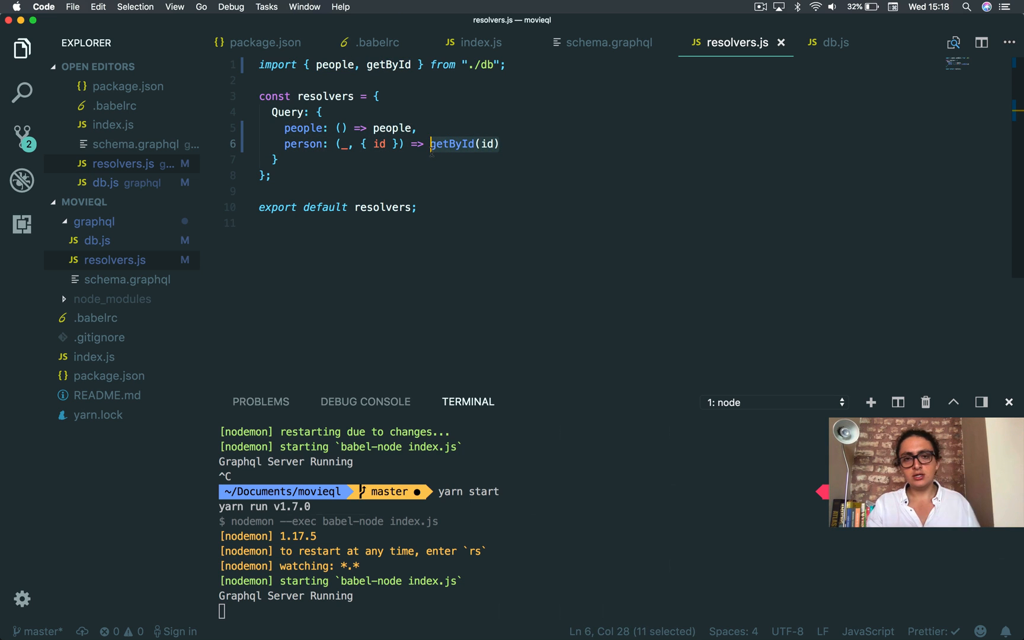
# Review getById in db.js, the resolvers and the schema files
pyautogui.click(837, 43)
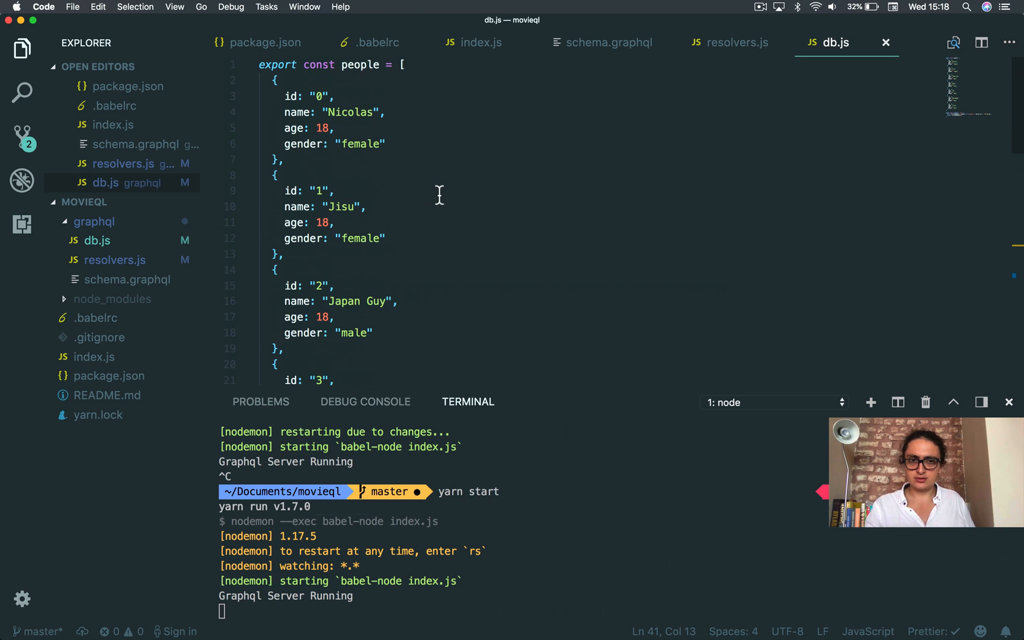
pyautogui.click(729, 41)
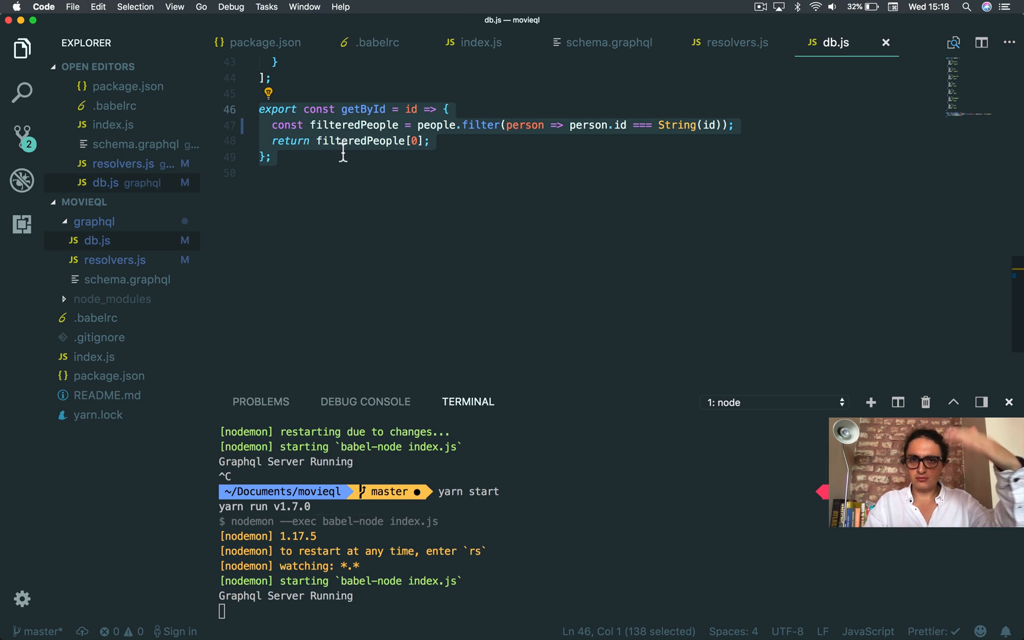
pyautogui.moveTo(444, 207)
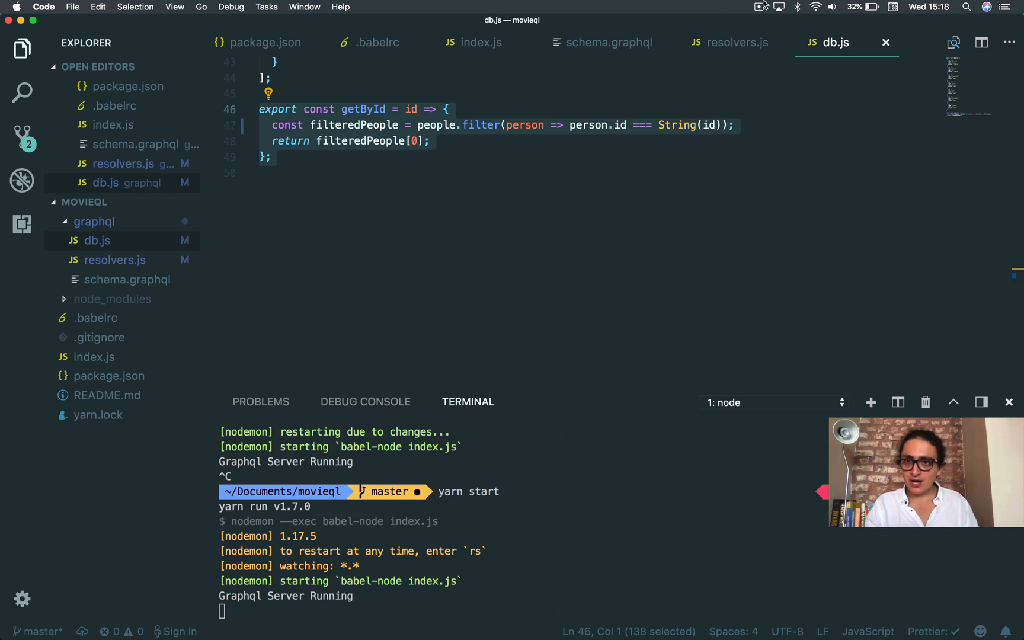
pyautogui.click(115, 260)
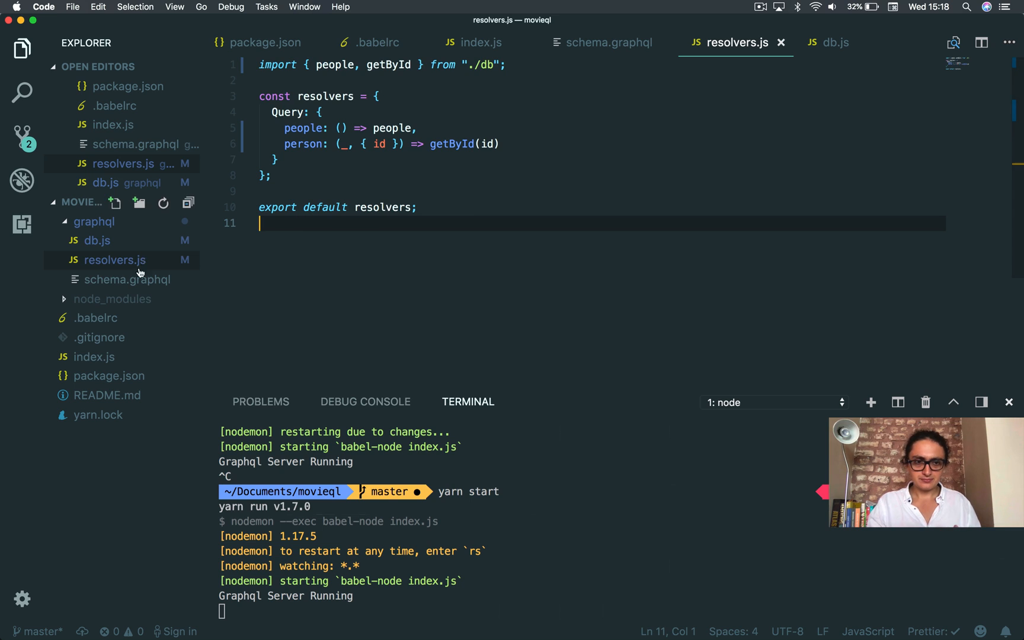
pyautogui.click(126, 279)
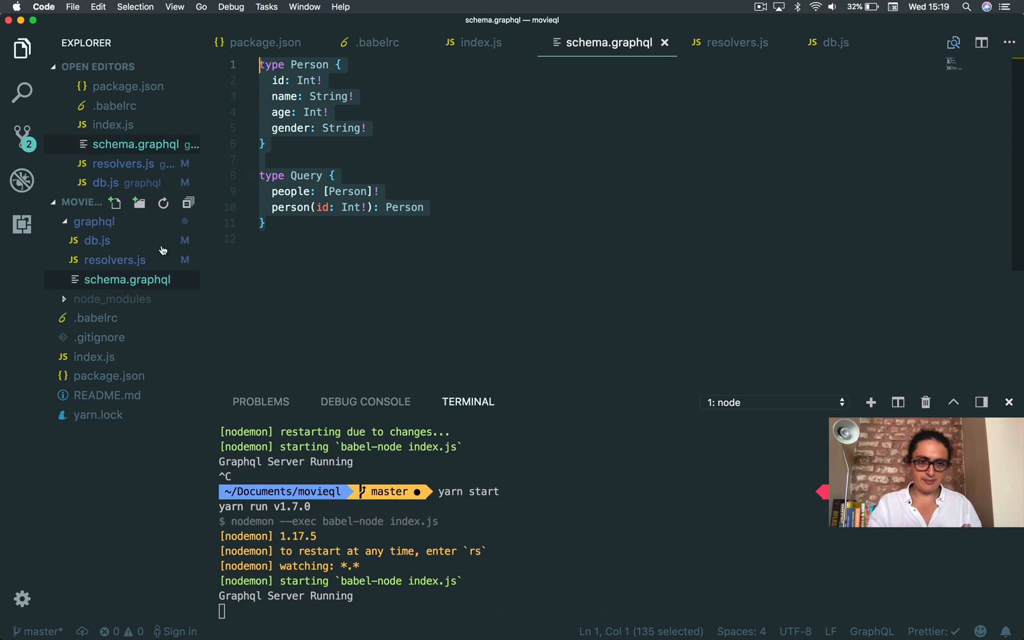
pyautogui.click(729, 43)
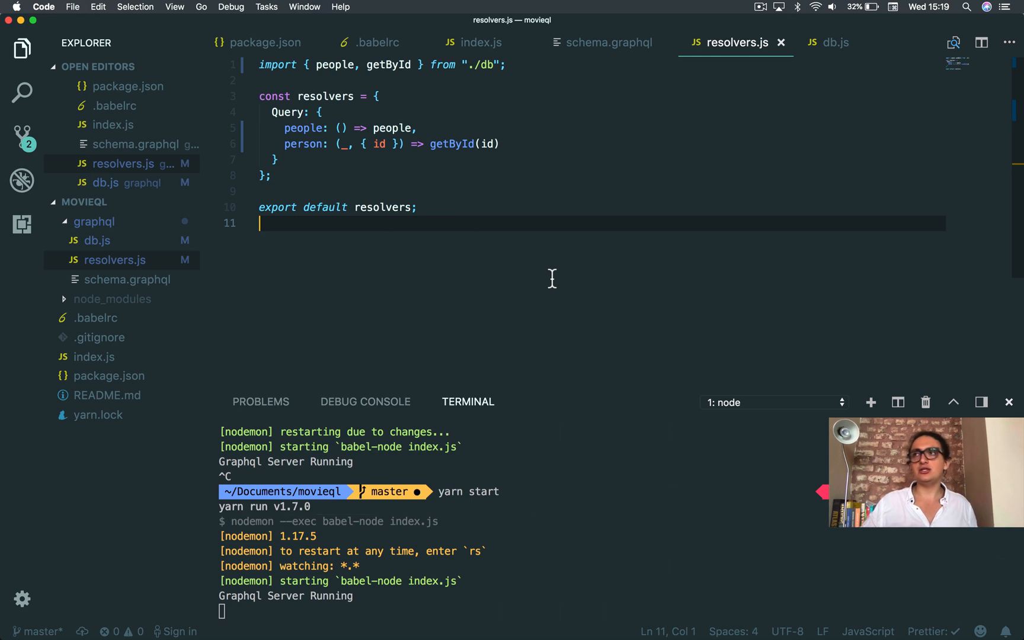
pyautogui.moveTo(198, 252)
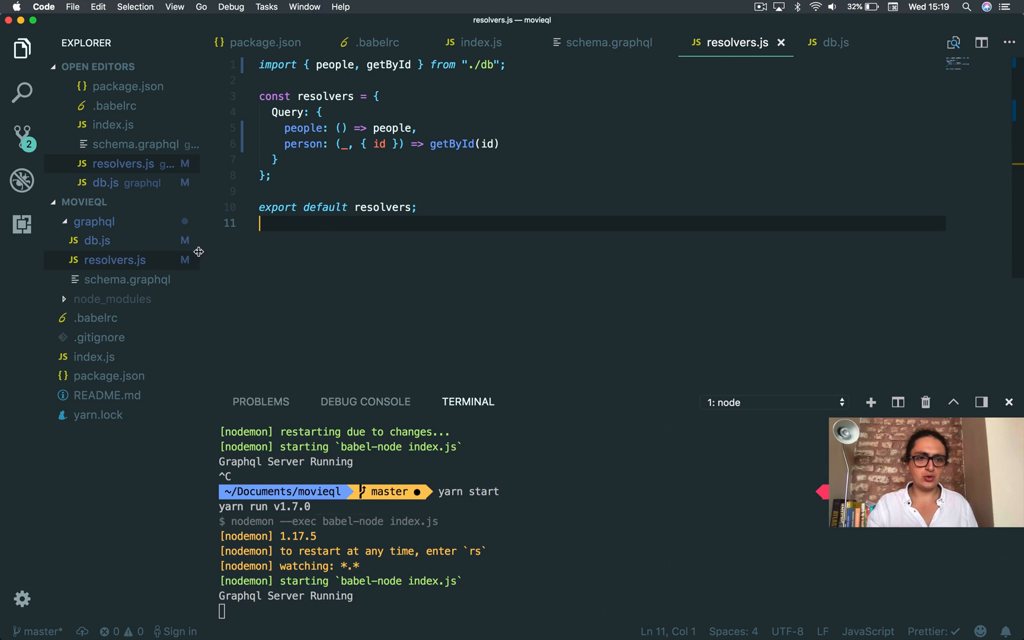
# Compare the people resolver with the schema's person field and set the query id to 4
pyautogui.click(830, 43)
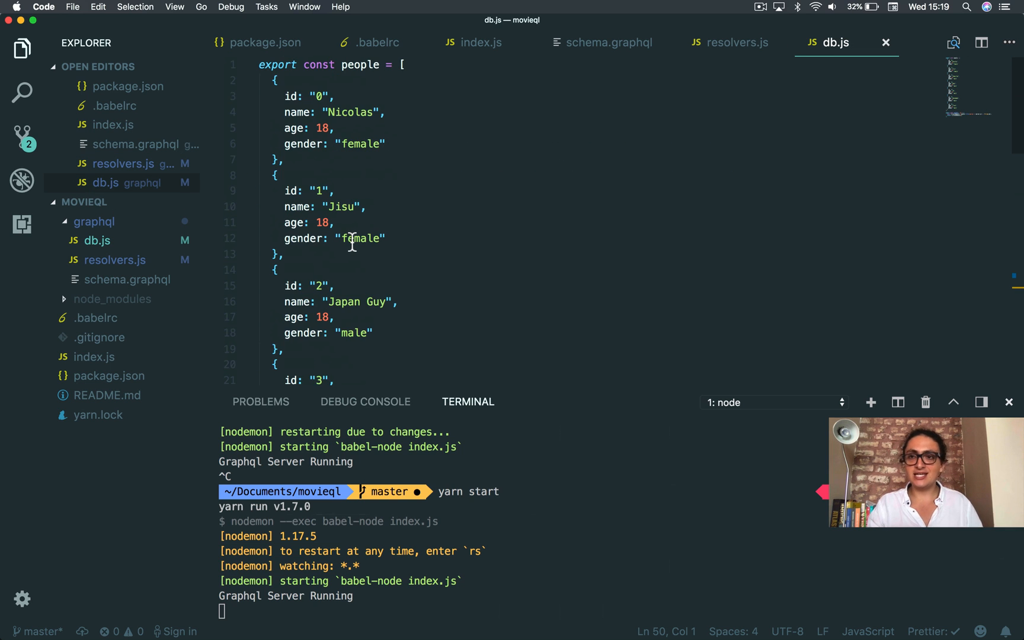
pyautogui.click(731, 42)
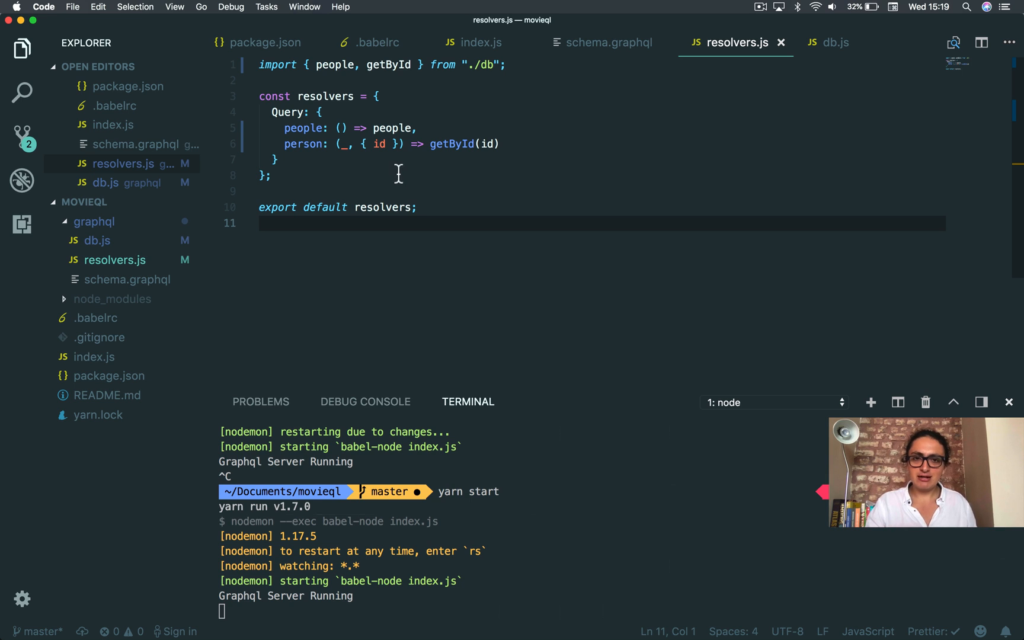
pyautogui.doubleClick(393, 128)
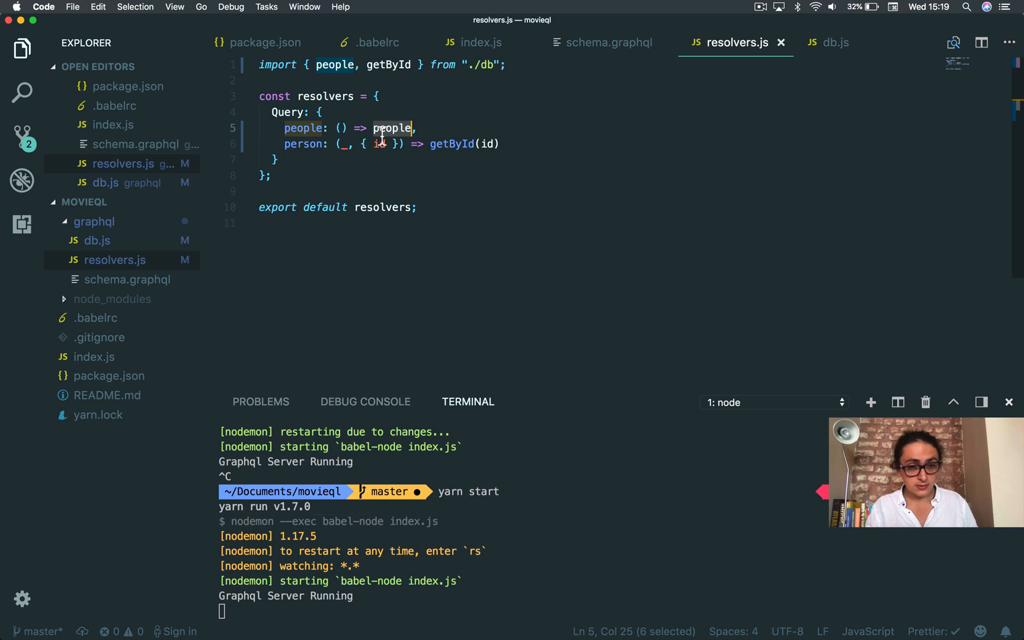
pyautogui.click(607, 42)
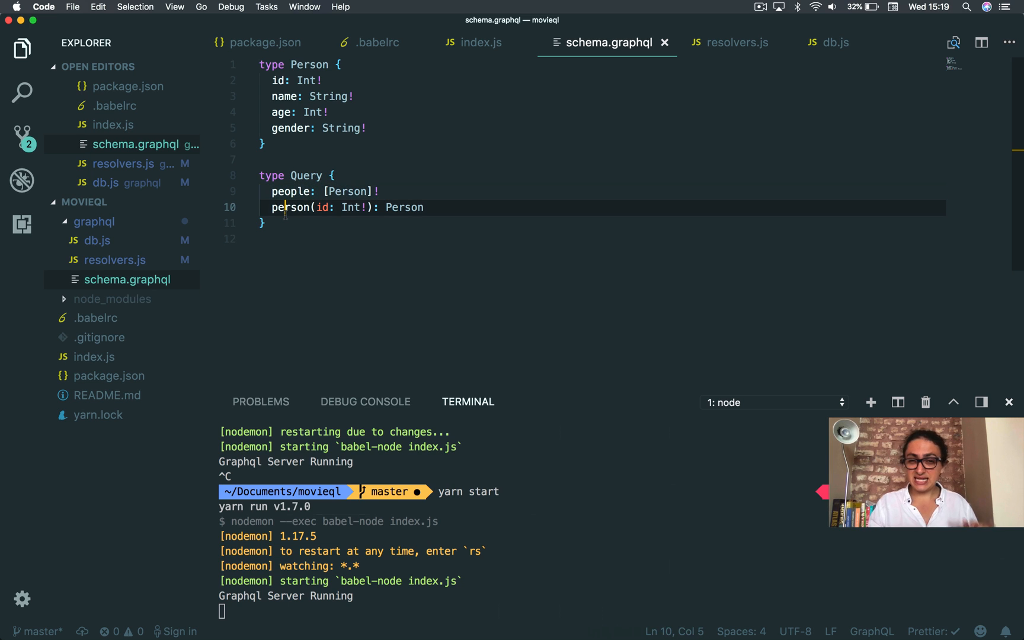
pyautogui.doubleClick(292, 191)
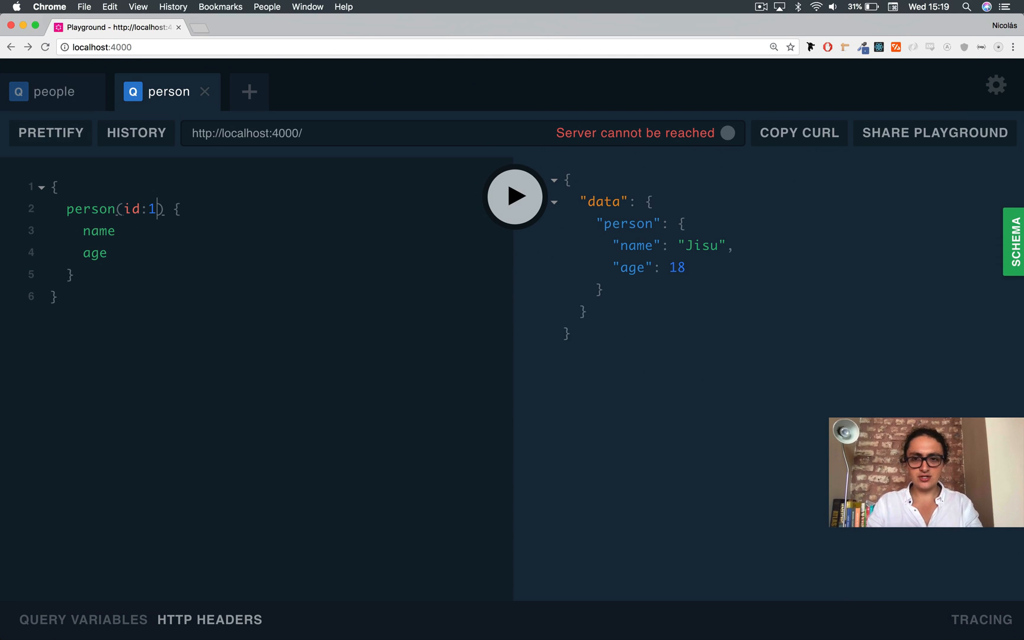
pyautogui.write('4')
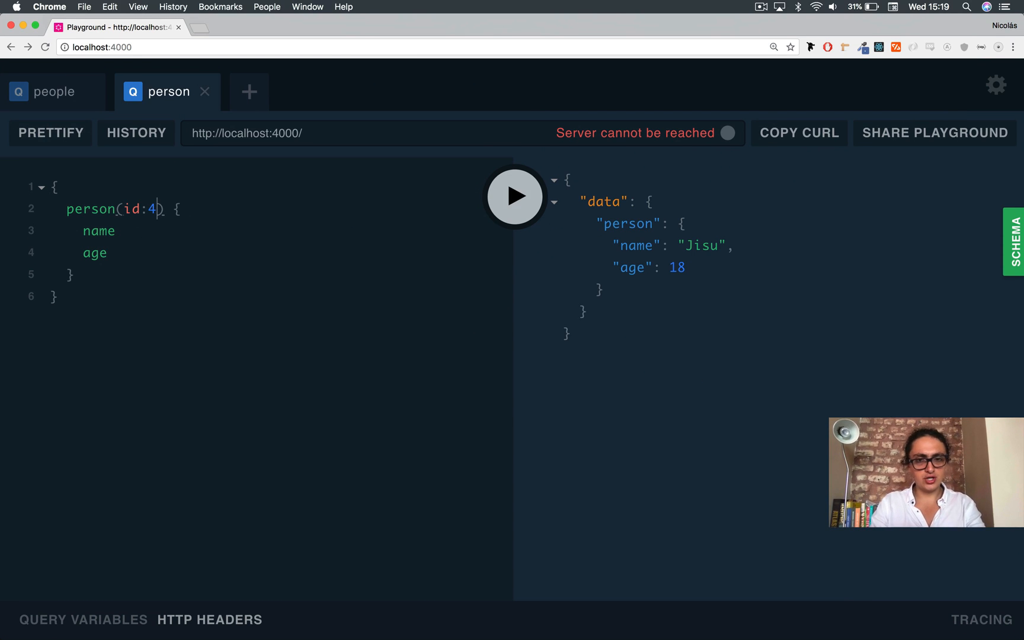